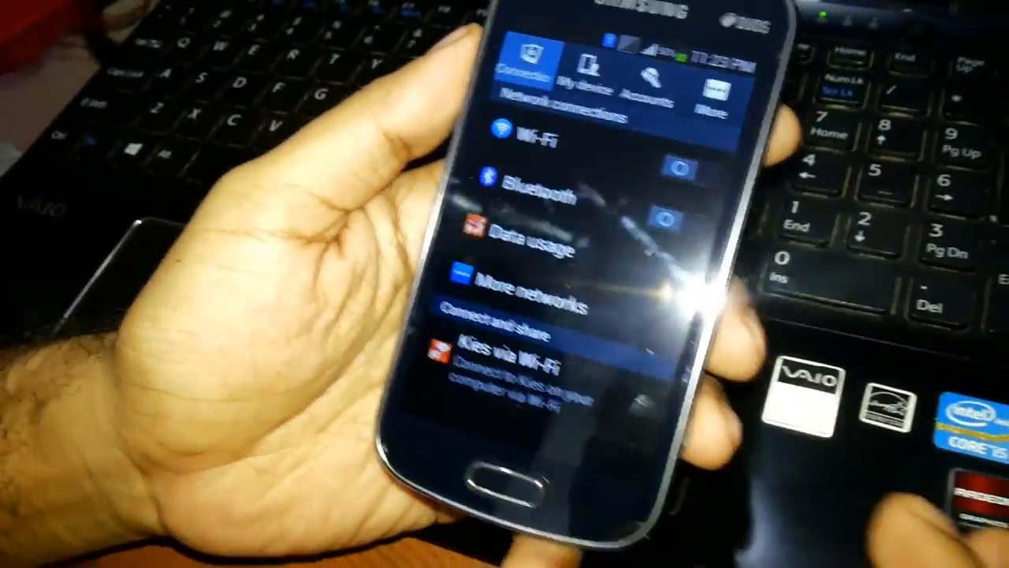
Switch to the More settings page showing Developer options and About device.
{"action": "left_click", "coordinate": [707, 79]}
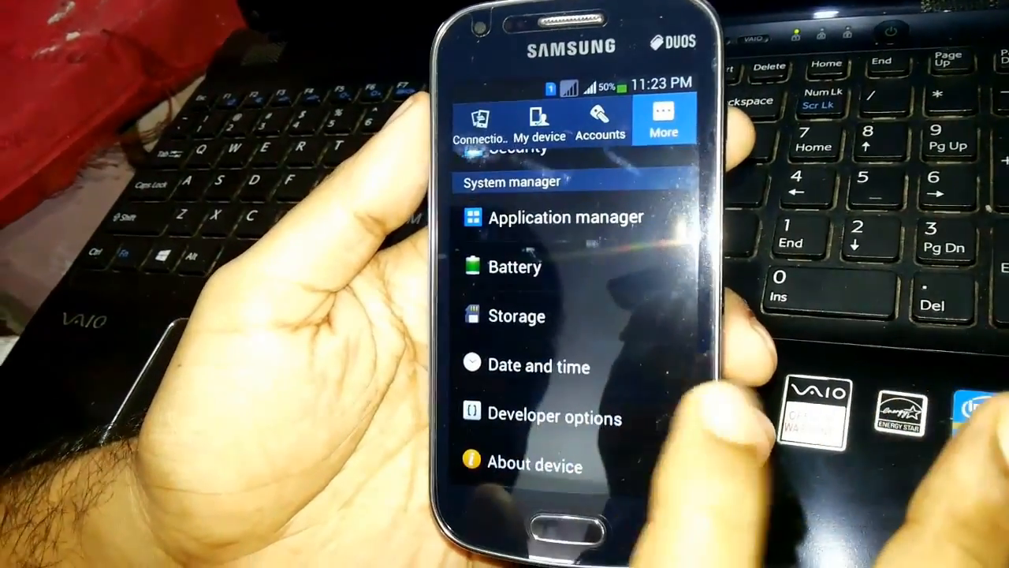
{"action": "left_click", "coordinate": [553, 417]}
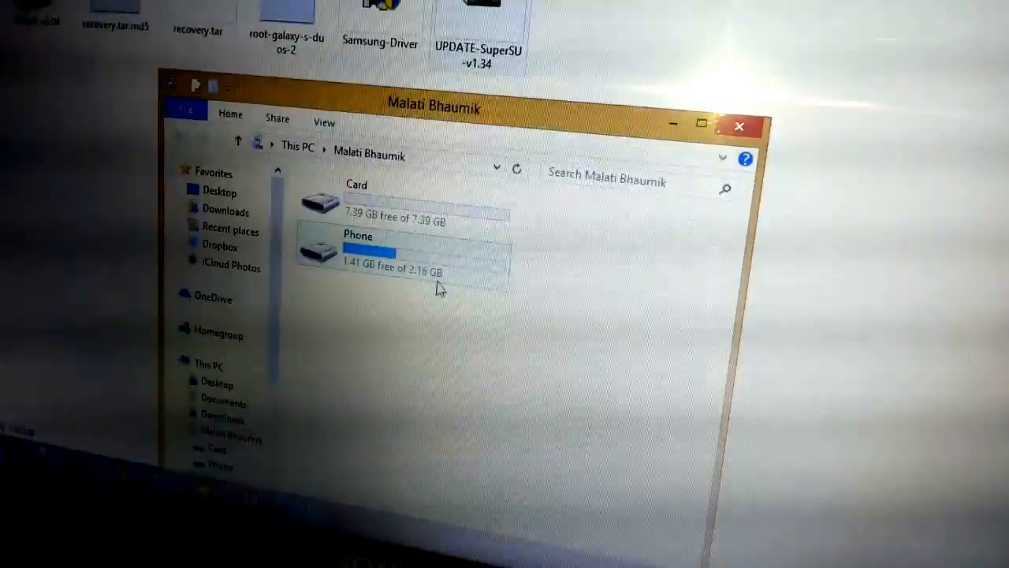
Browse into the phone's internal Phone storage under This PC.
{"action": "double_click", "coordinate": [356, 244]}
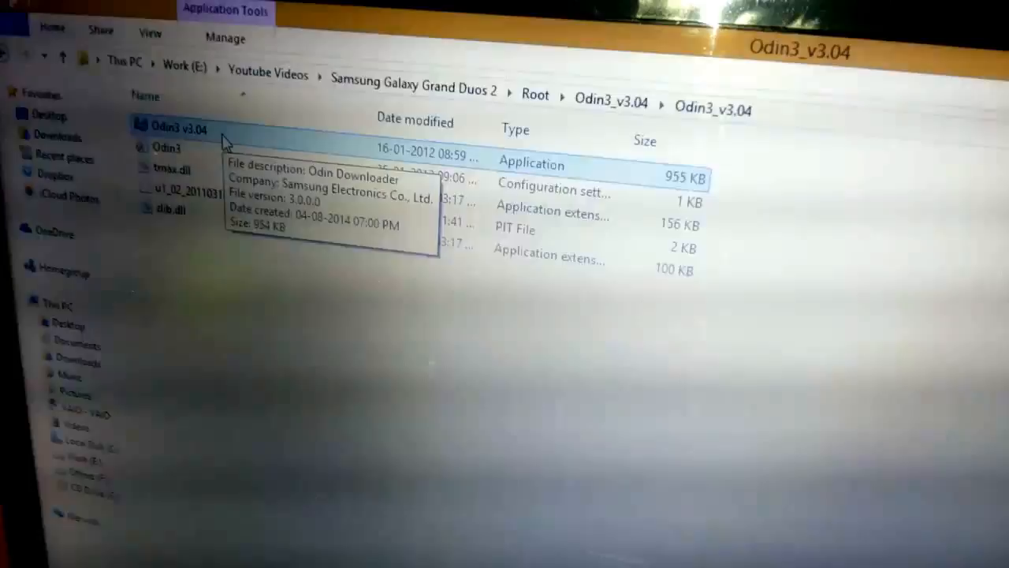
Run Odin3 v3.04 as administrator from the Odin3_v3.04 folder.
{"action": "right_click", "coordinate": [182, 128]}
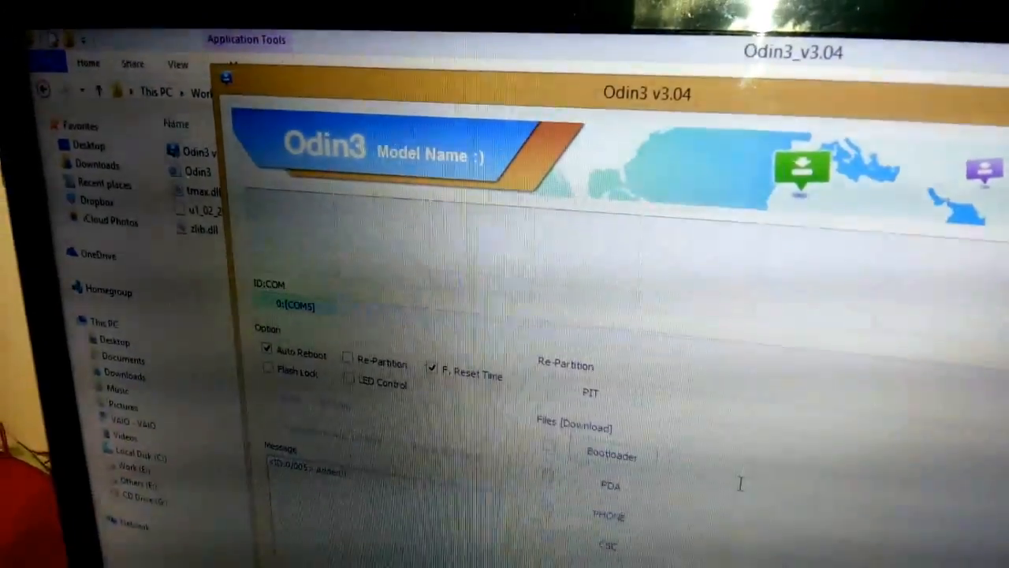
Start choosing a PDA file to flash, with the phone detected on COM3.
{"action": "left_click", "coordinate": [609, 486]}
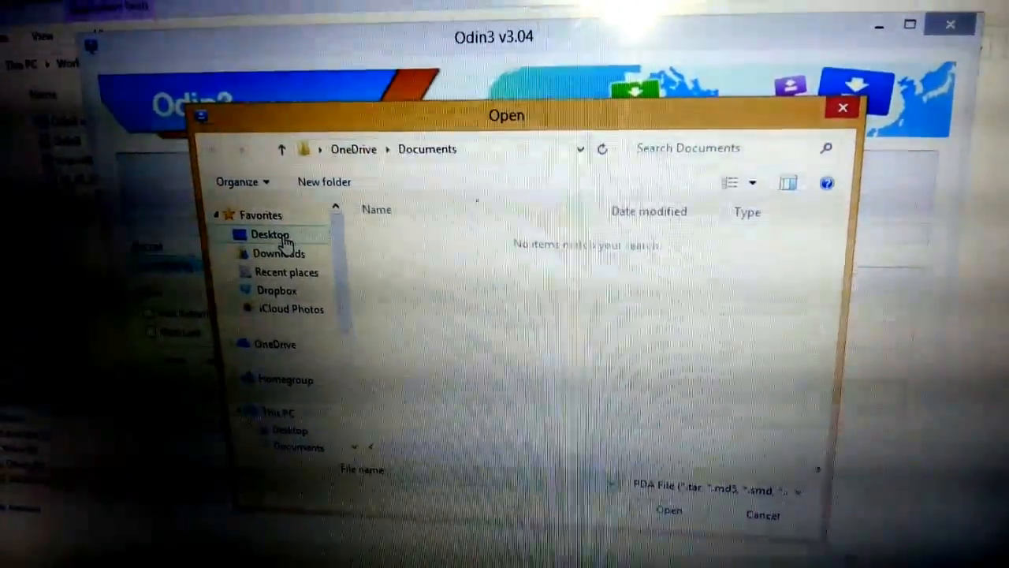
Navigate to This PC > Work (E:) > Youtube > Samsung Galaxy Grand Duos 2 > Root folder.
{"action": "left_click", "coordinate": [269, 233]}
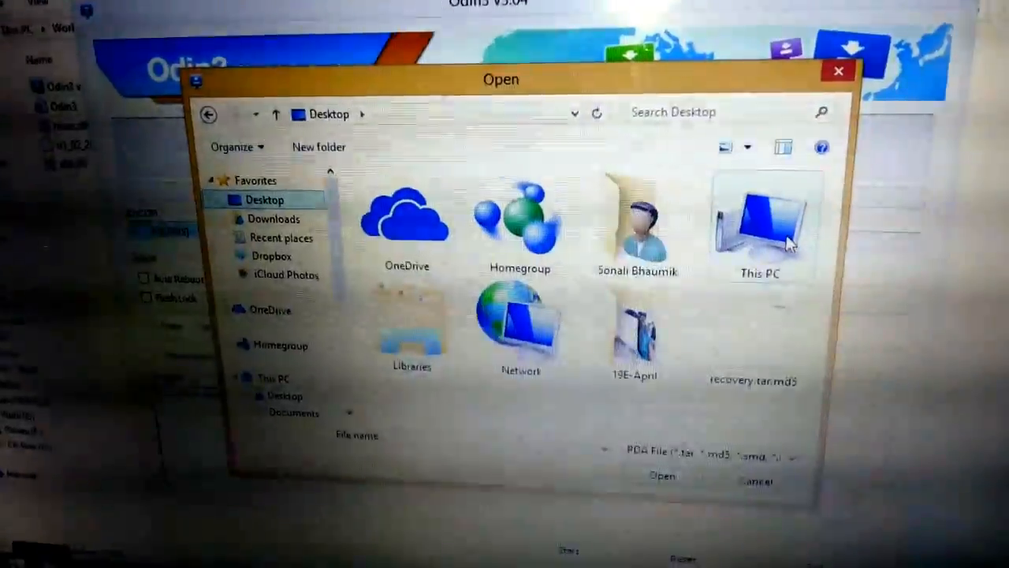
{"action": "double_click", "coordinate": [760, 221]}
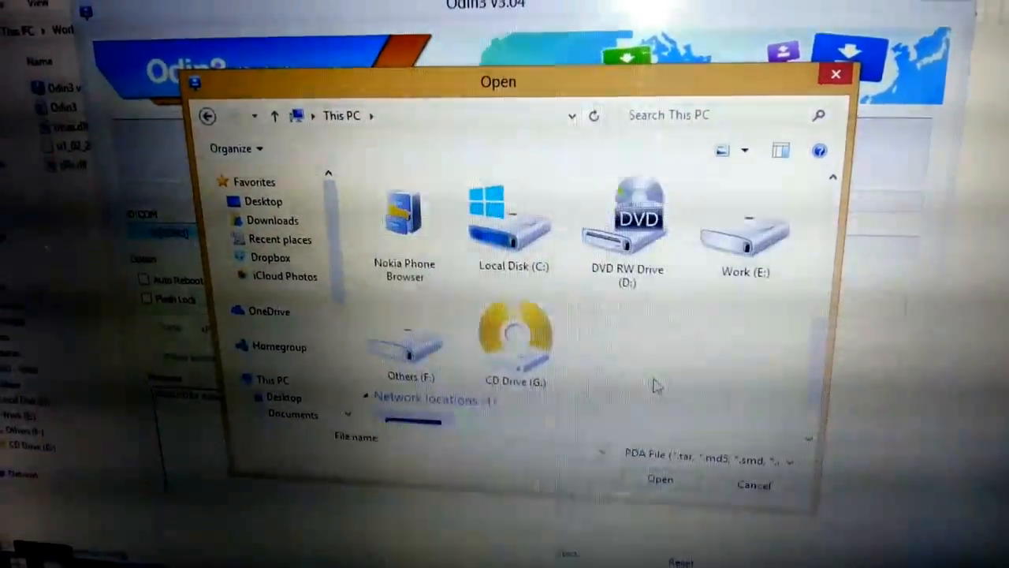
{"action": "double_click", "coordinate": [744, 221]}
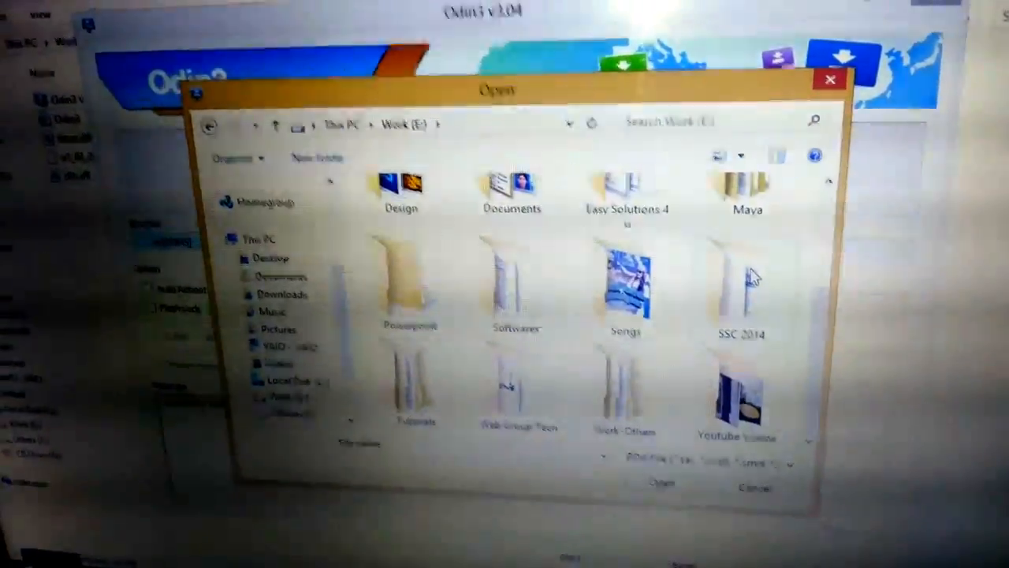
{"action": "double_click", "coordinate": [734, 394]}
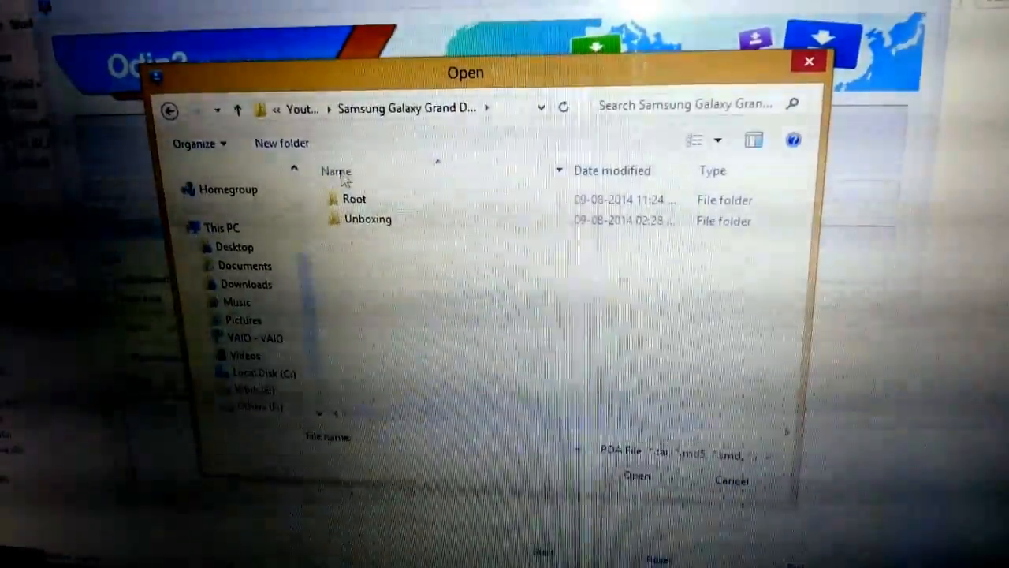
{"action": "double_click", "coordinate": [353, 199]}
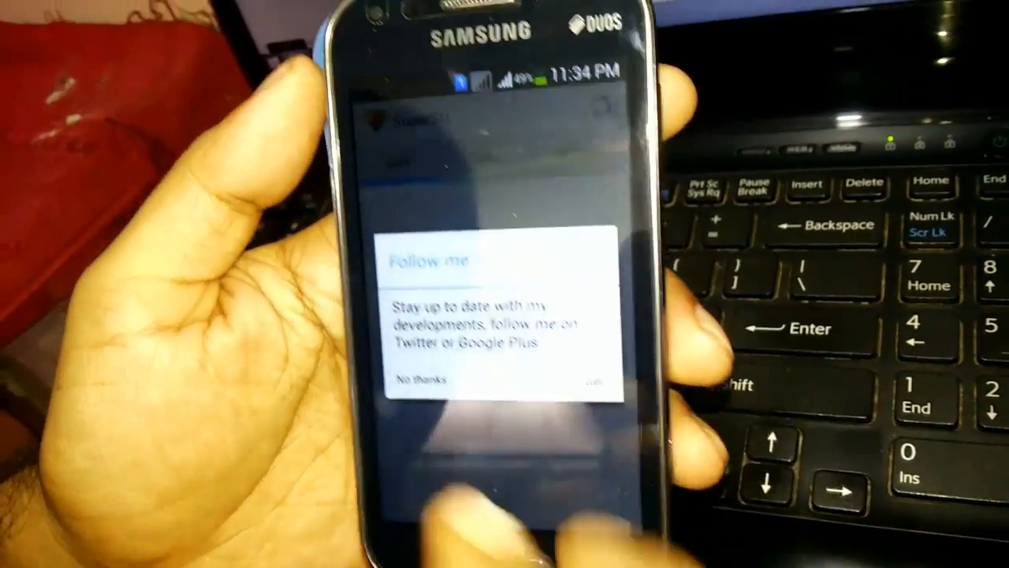
Decline the Follow me prompt with 'No thanks' and scroll through SuperSU's Settings list.
{"action": "left_click", "coordinate": [423, 379]}
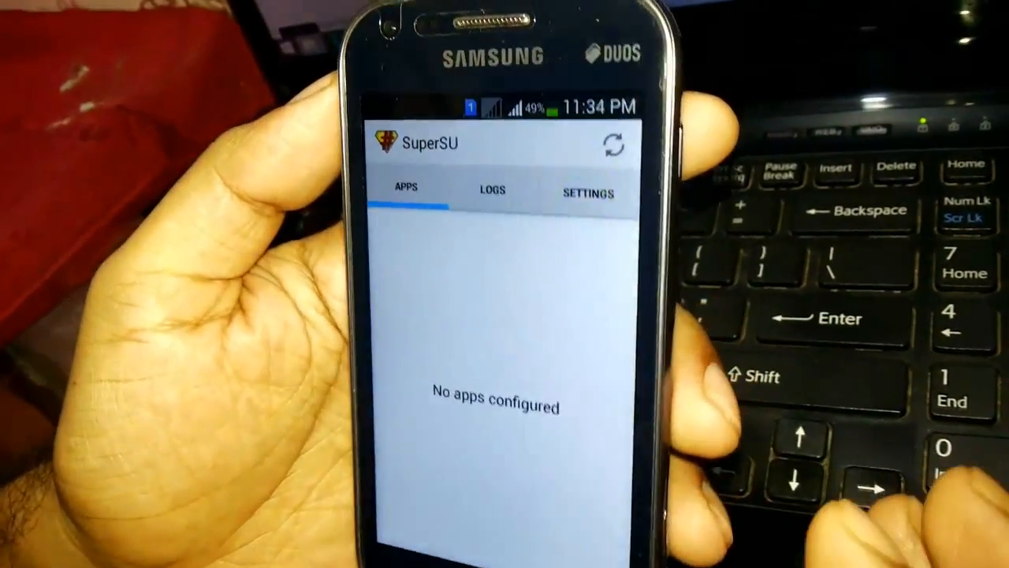
{"action": "left_click", "coordinate": [587, 192]}
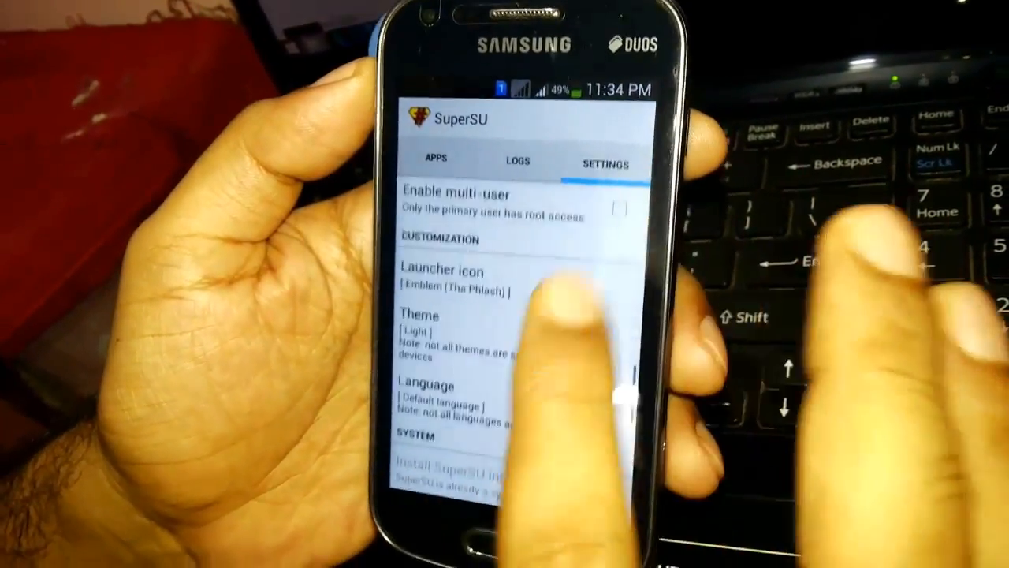
{"action": "scroll", "scroll_direction": "down", "scroll_amount": 3}
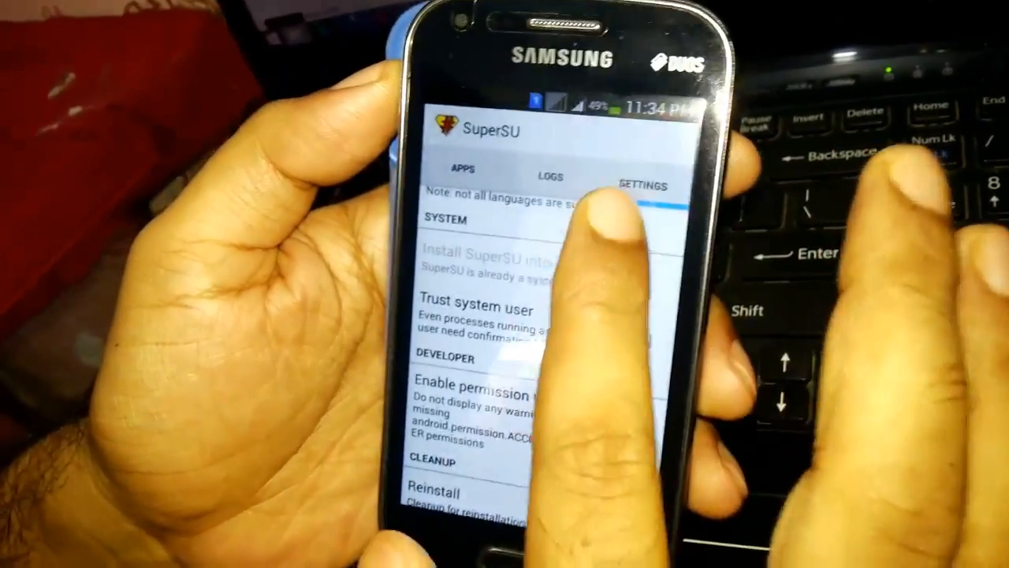